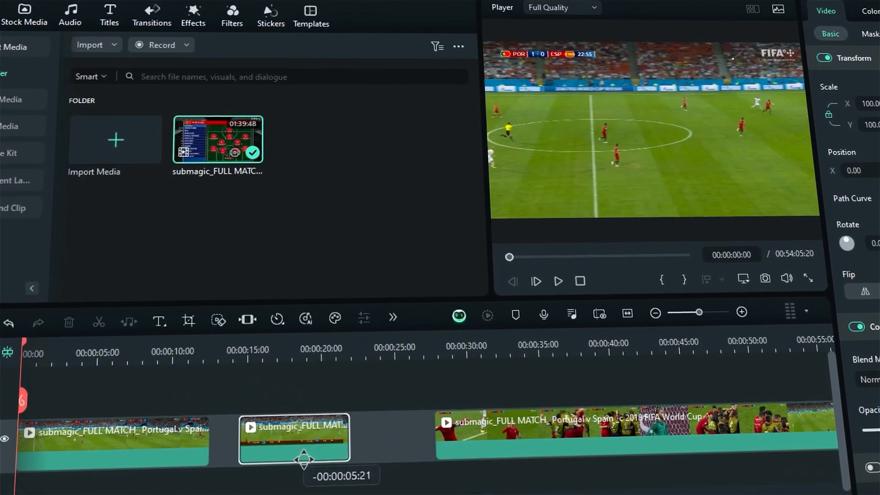
- Switch to the Titles library to pick a Default Title for the clip's start
{"action": "left_click", "coordinate": [104, 11]}
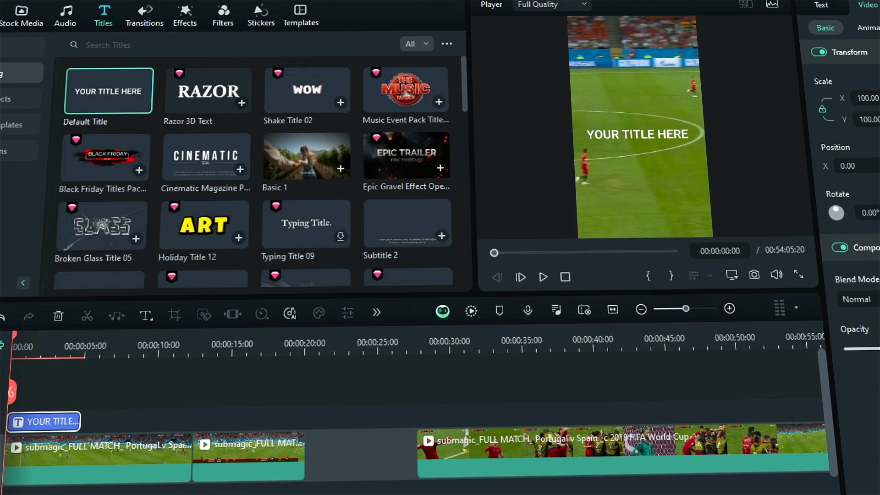